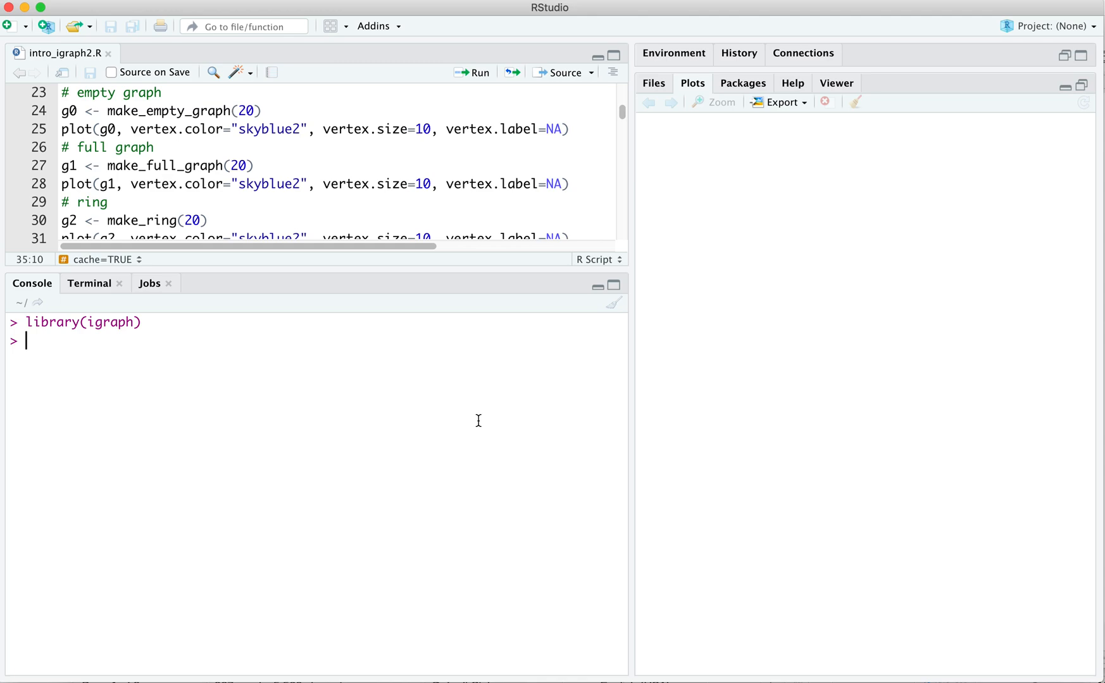
Step: Begin assigning graph g from make_graph with edge list c(1,2, 2,3)
{"action": "type", "text": "g <- make_graph( c(1,2, 2,3"}
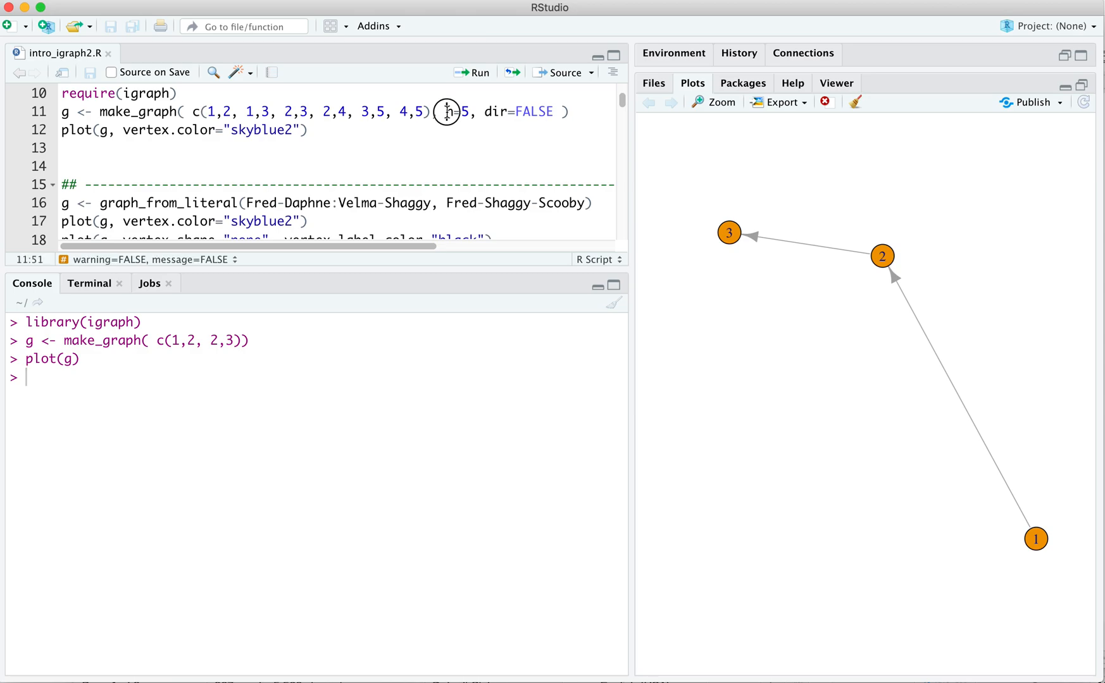
{"action": "double_click", "coordinate": [494, 111]}
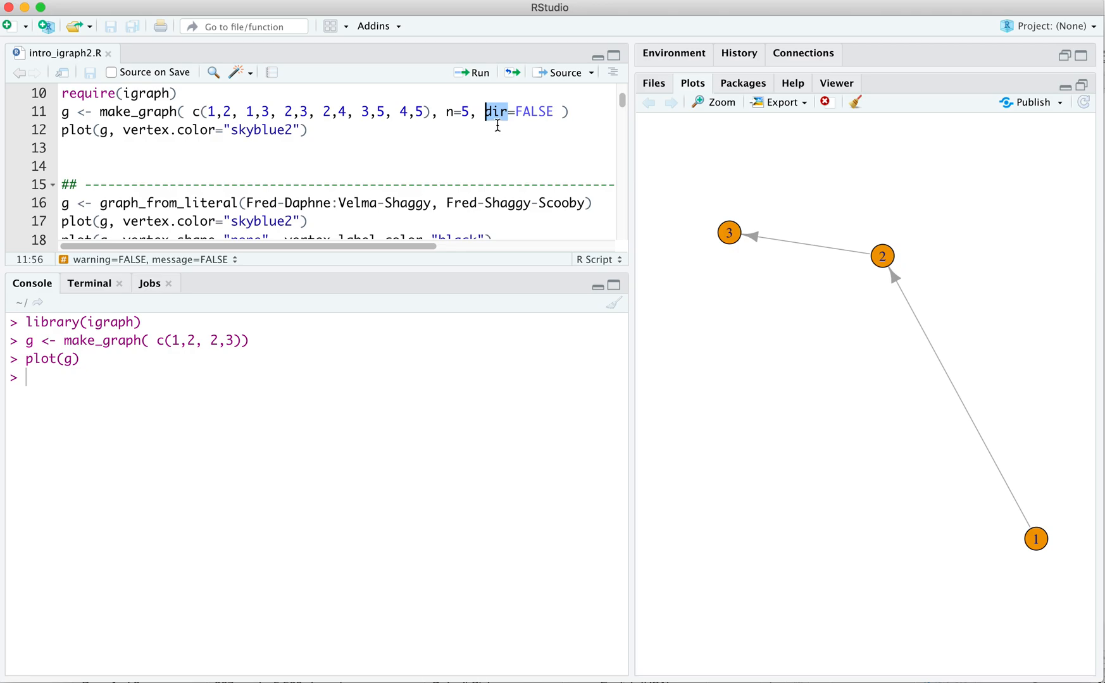
{"action": "mouse_move", "coordinate": [579, 121]}
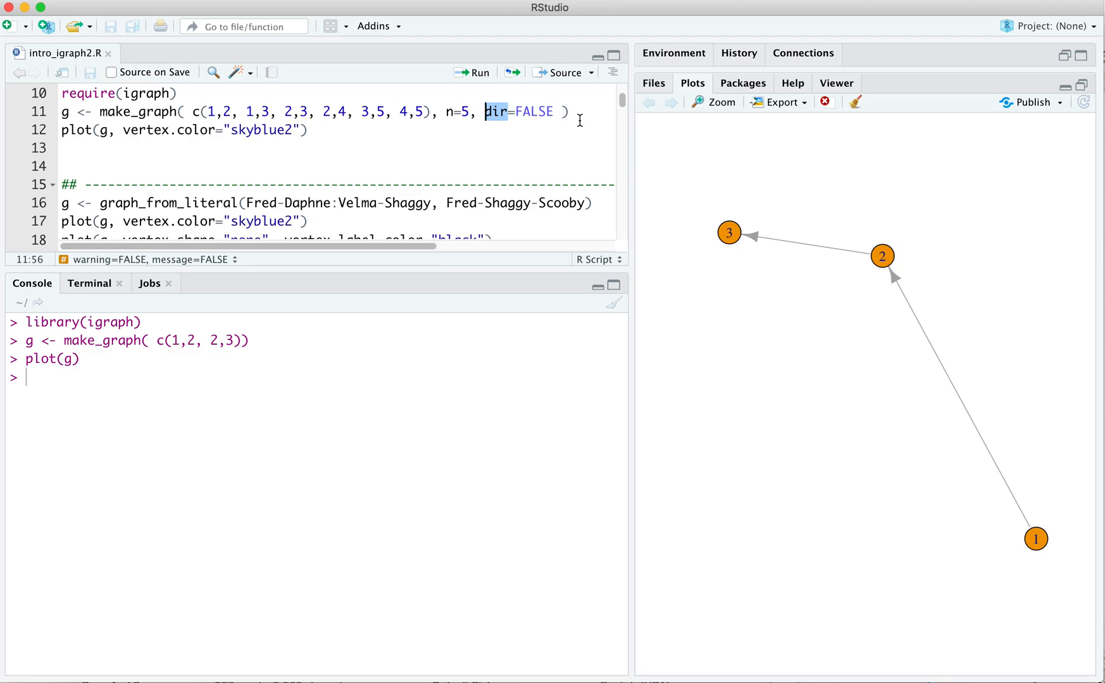